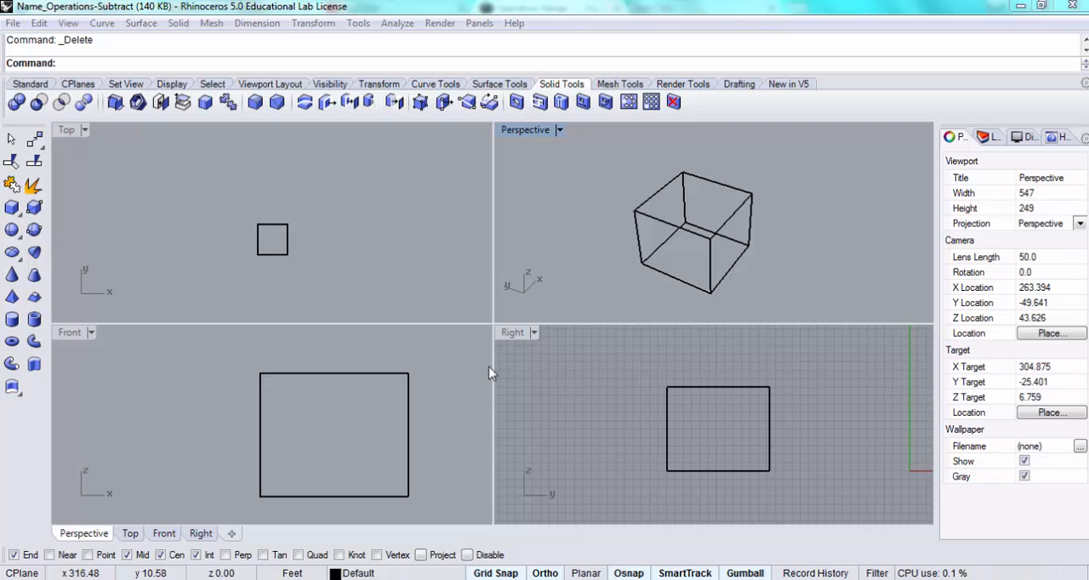
pyautogui.moveTo(662, 242)
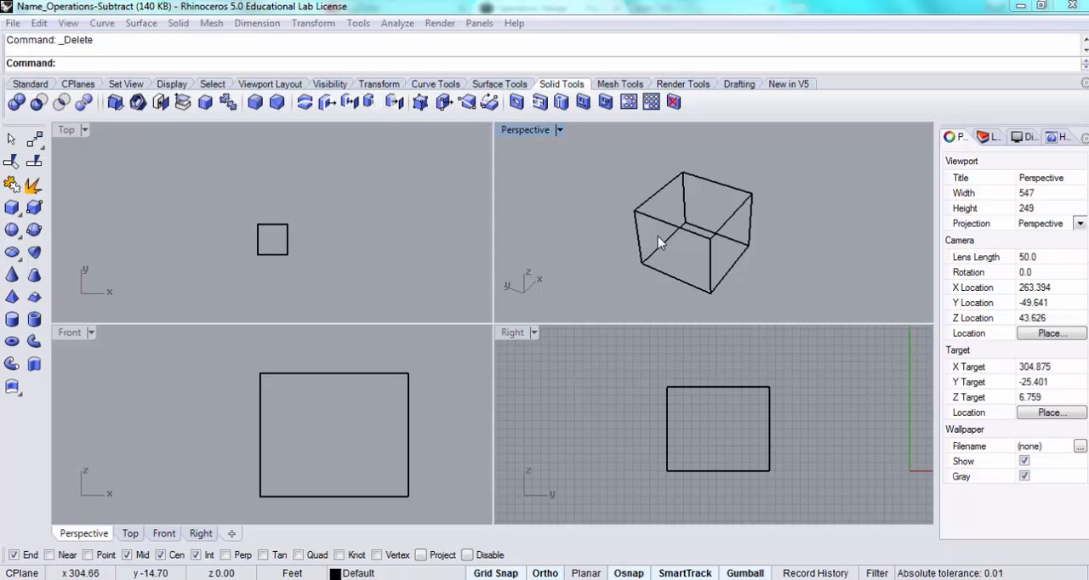
pyautogui.moveTo(177, 214)
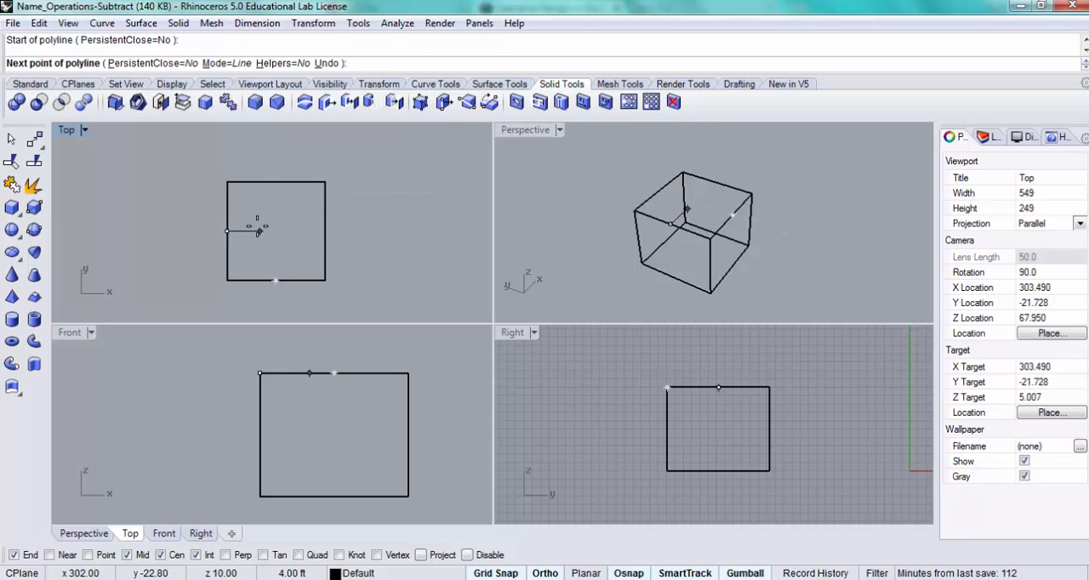
# Step: Place a corner of the zigzag polyline across the cube's top face
pyautogui.click(275, 207)
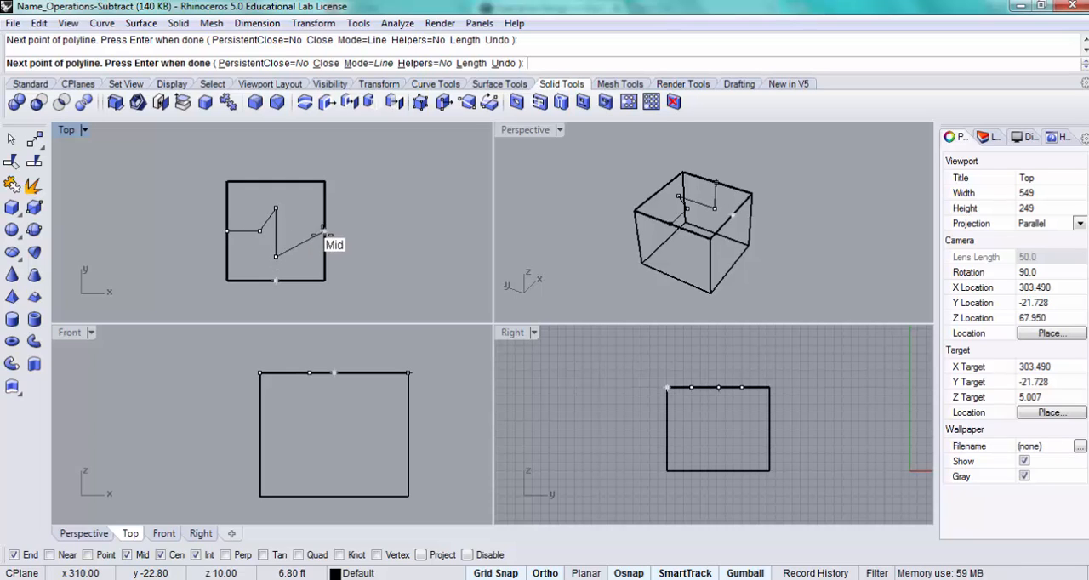
pyautogui.moveTo(323, 231)
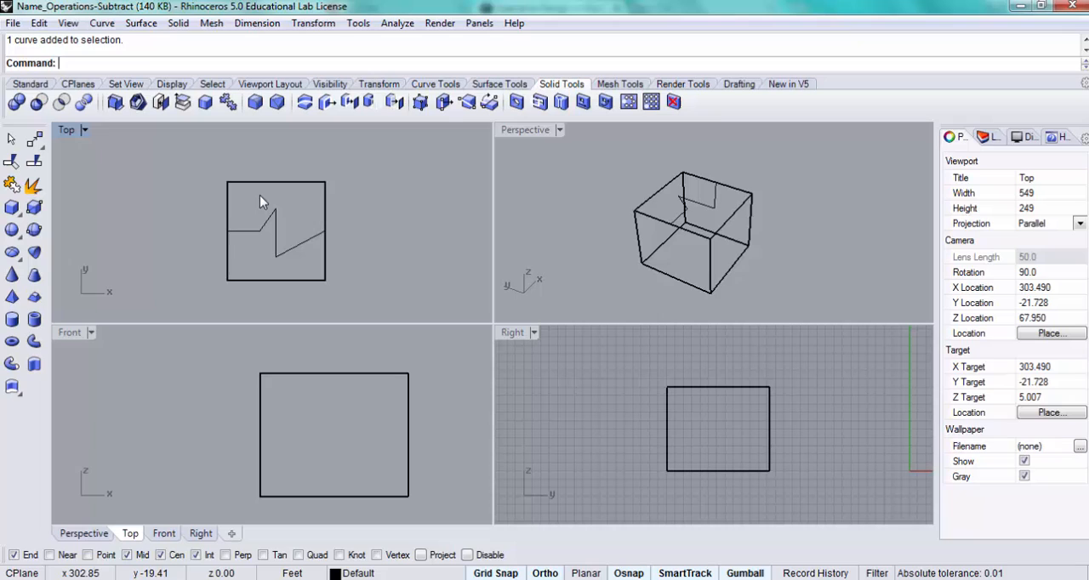
pyautogui.moveTo(310, 179)
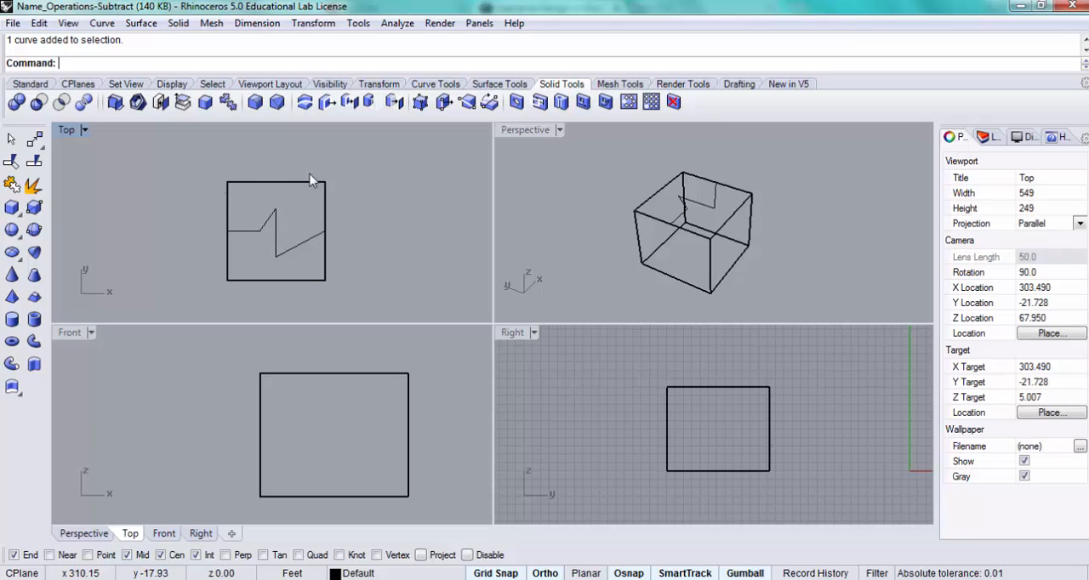
pyautogui.moveTo(321, 211)
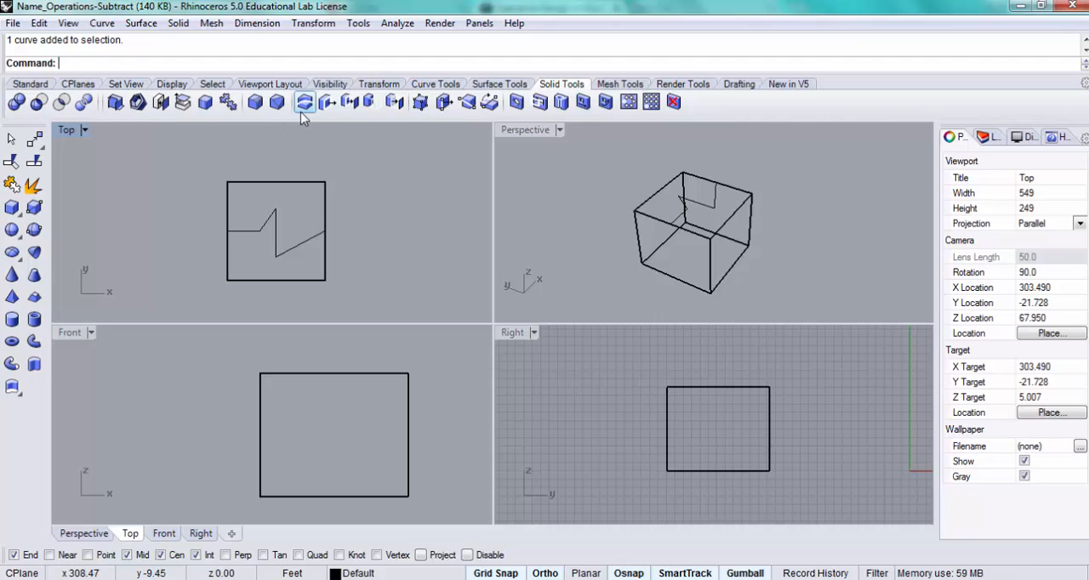
# Step: WireCut the cube along the zigzag polyline into two solids with default options
pyautogui.click(302, 102)
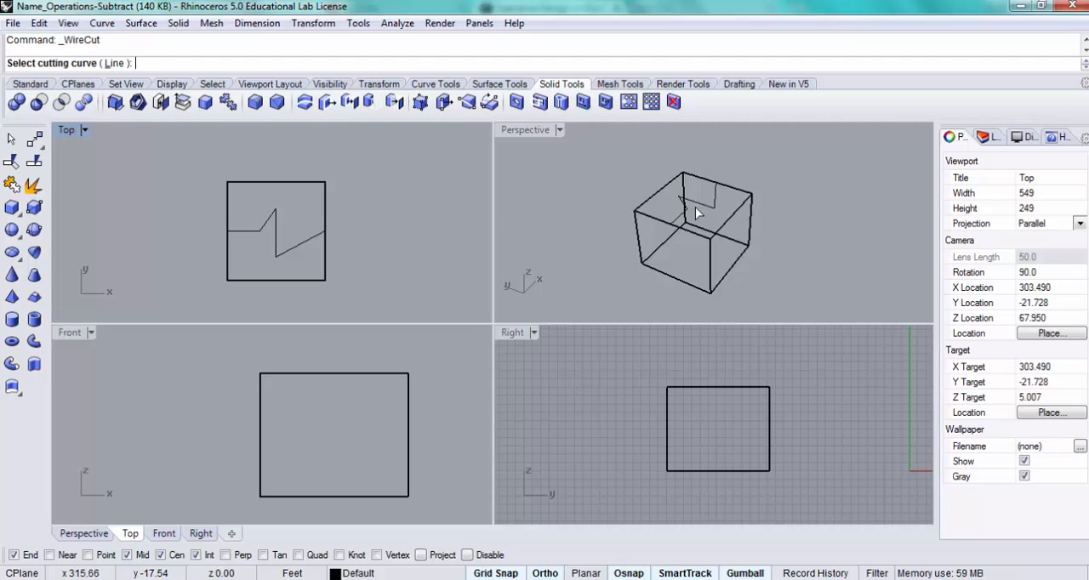
pyautogui.moveTo(714, 202)
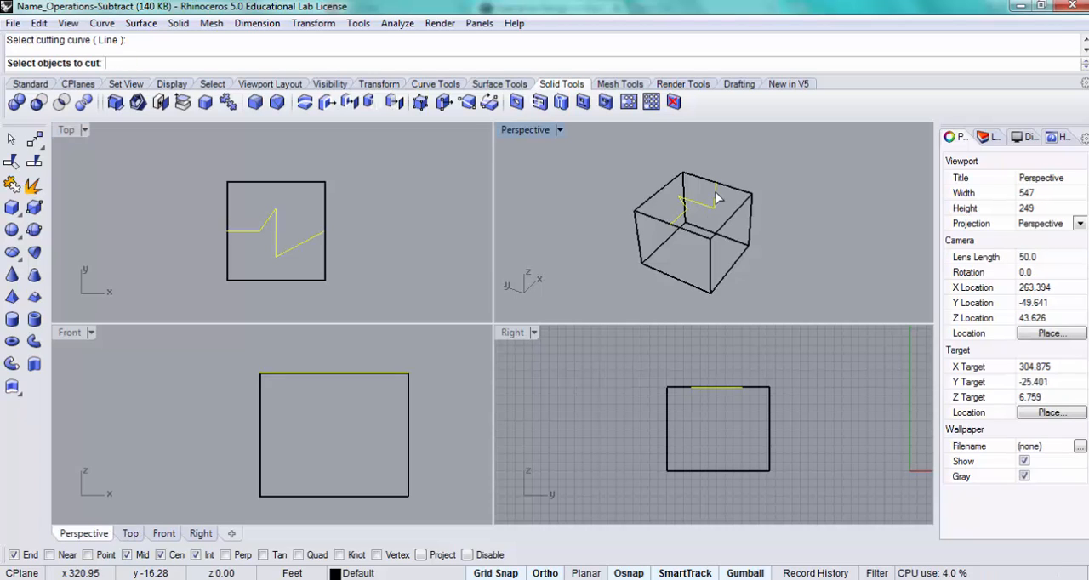
pyautogui.click(718, 197)
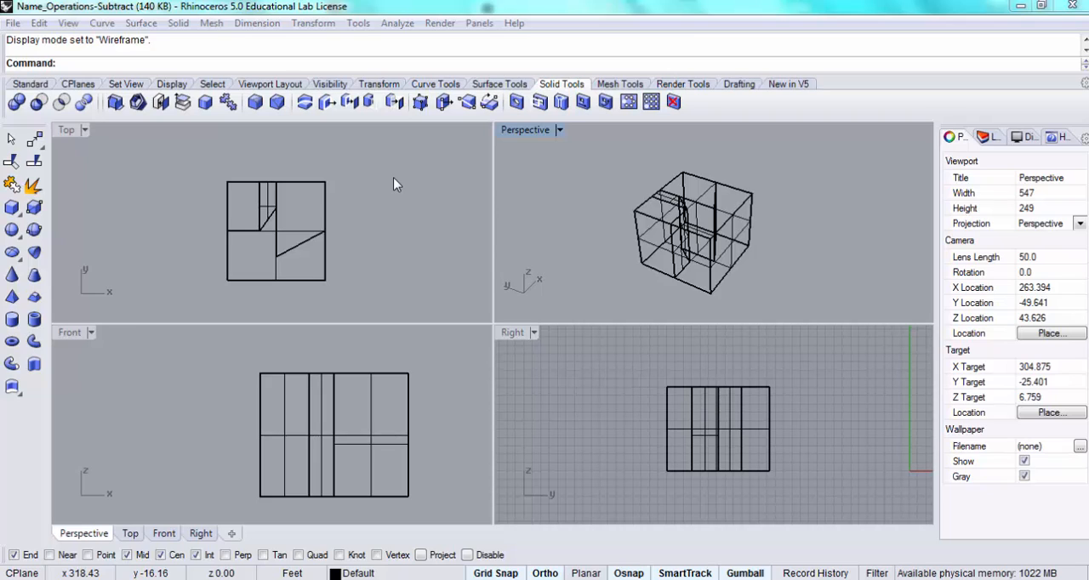
pyautogui.moveTo(310, 188)
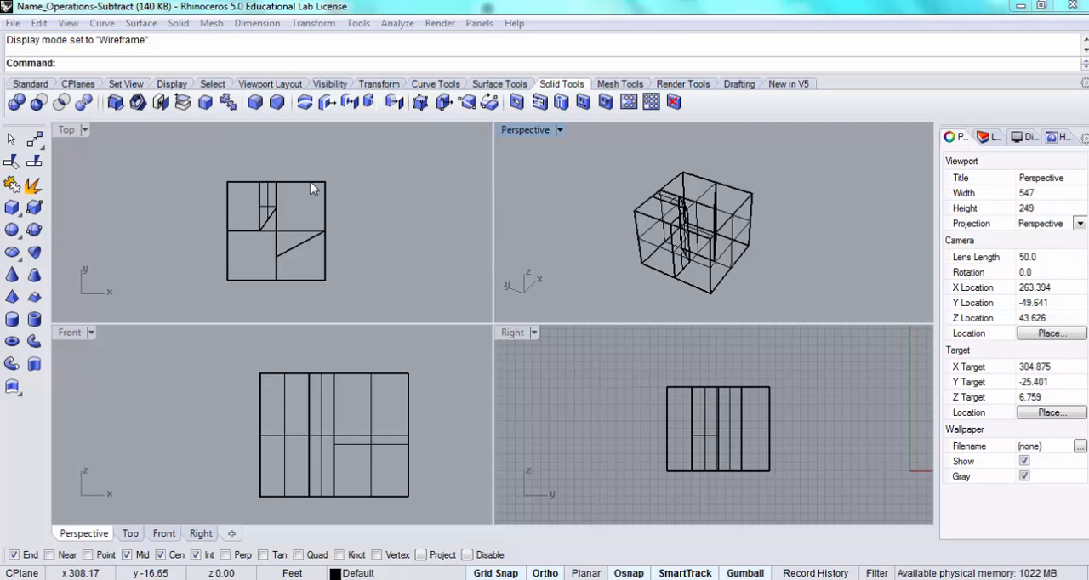
pyautogui.moveTo(234, 66)
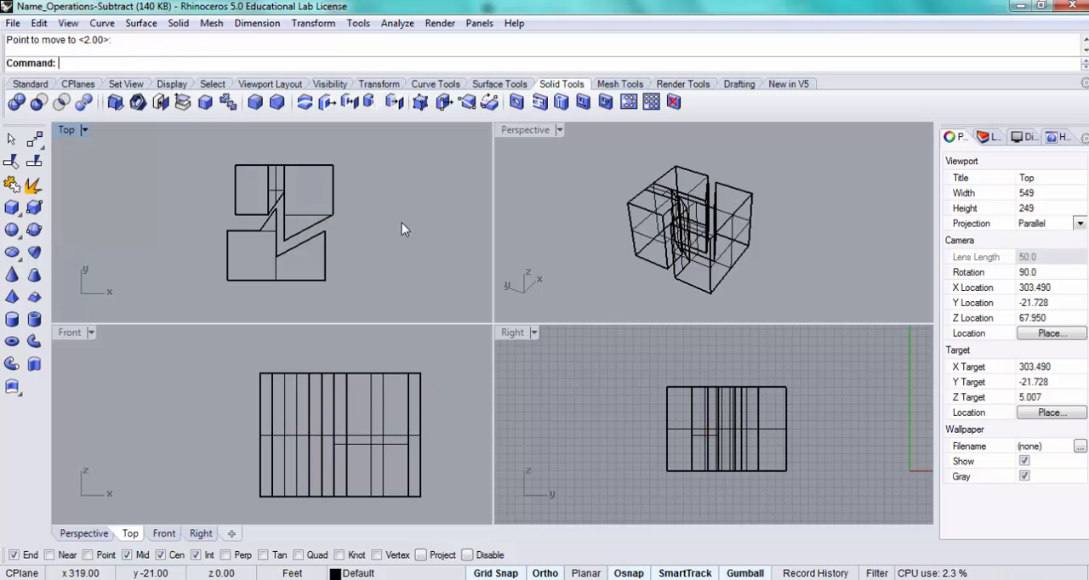
pyautogui.moveTo(544, 170)
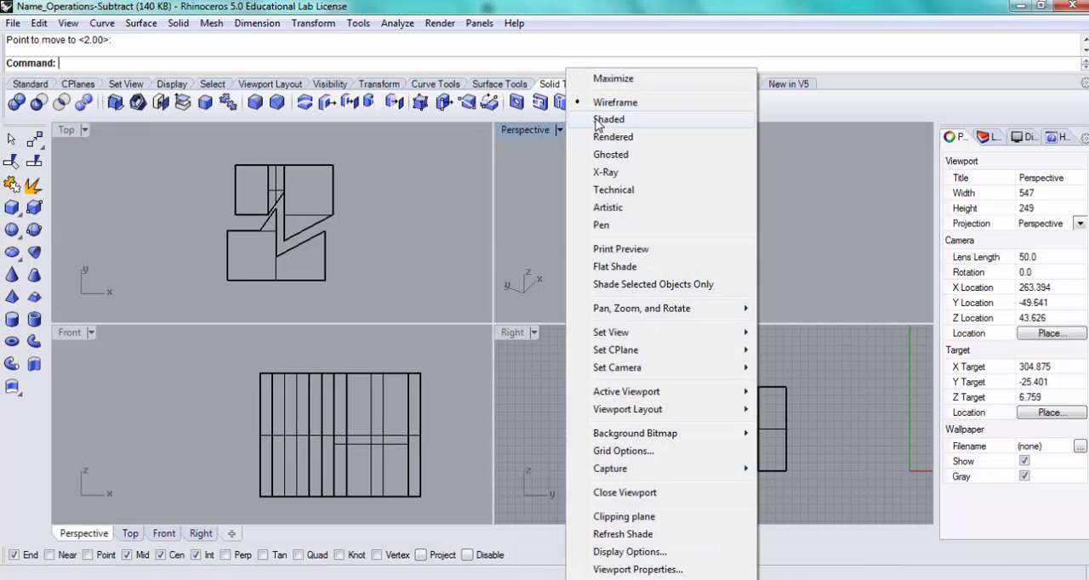
# Step: Switch the Perspective viewport to Shaded display to show the separated halves
pyautogui.click(609, 119)
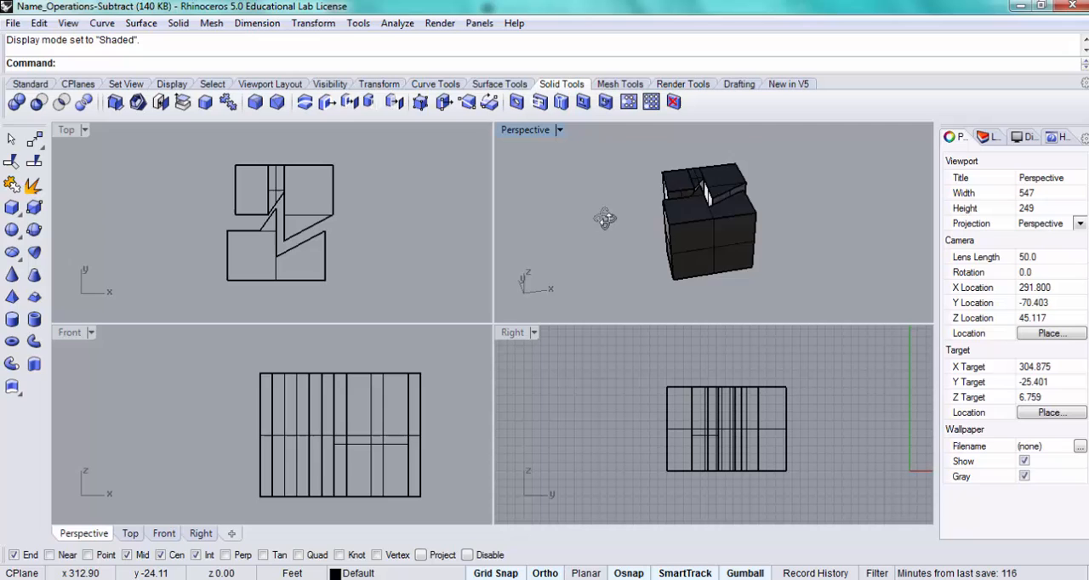